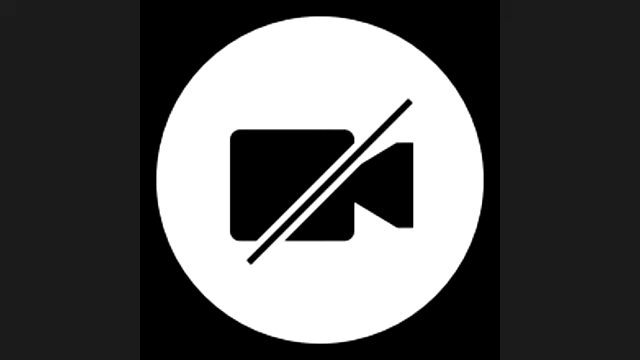
Turn on the camera to replace the placeholder with the speaker's live webcam view.
left_click(320, 180)
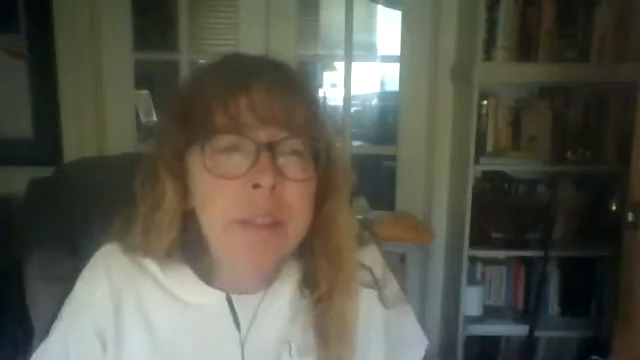